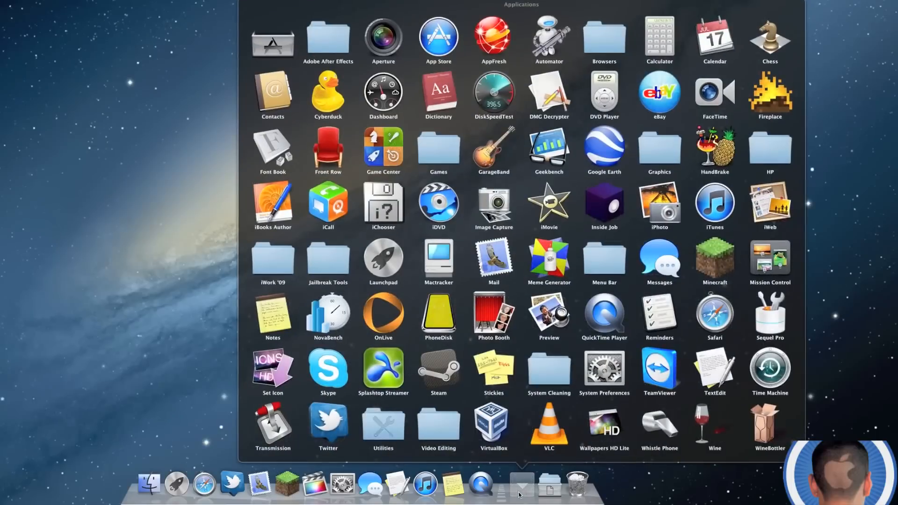
- Show Apple's AAPL trading details in the Stocks widget, then open the widget gallery
scroll(down, 3)
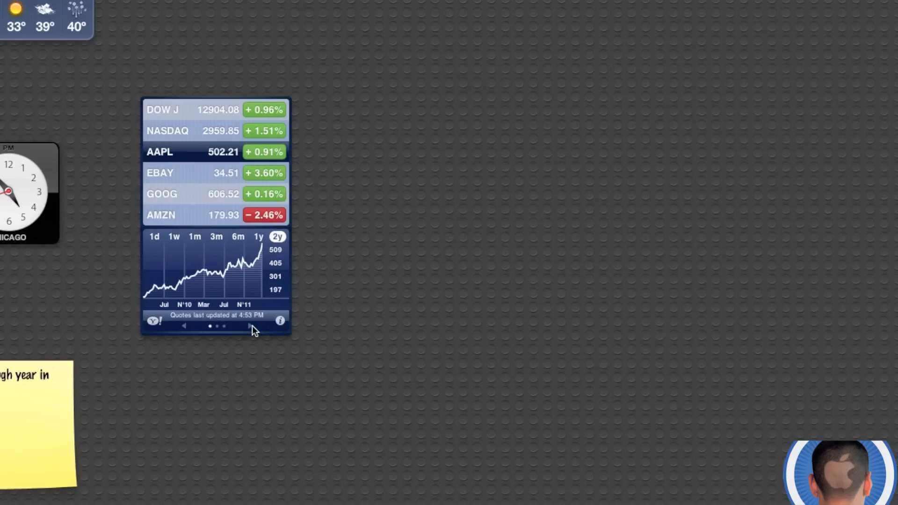
click(248, 326)
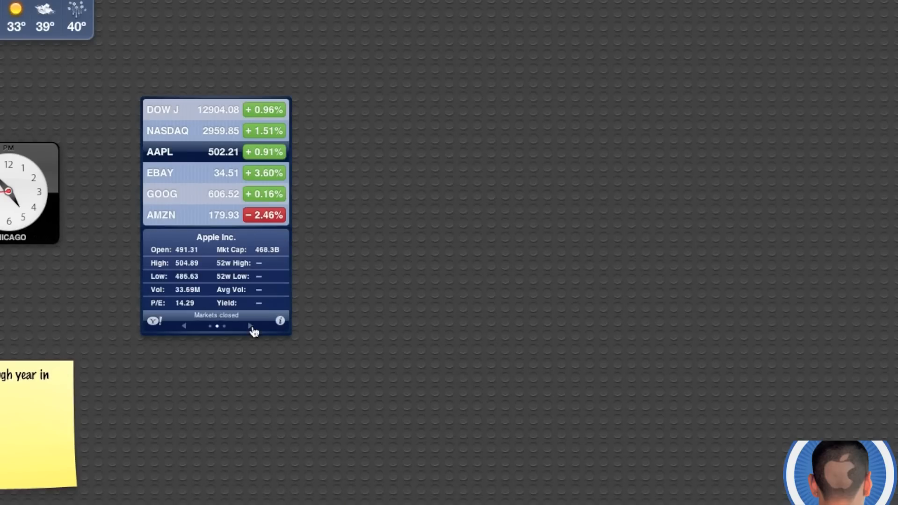
click(10, 496)
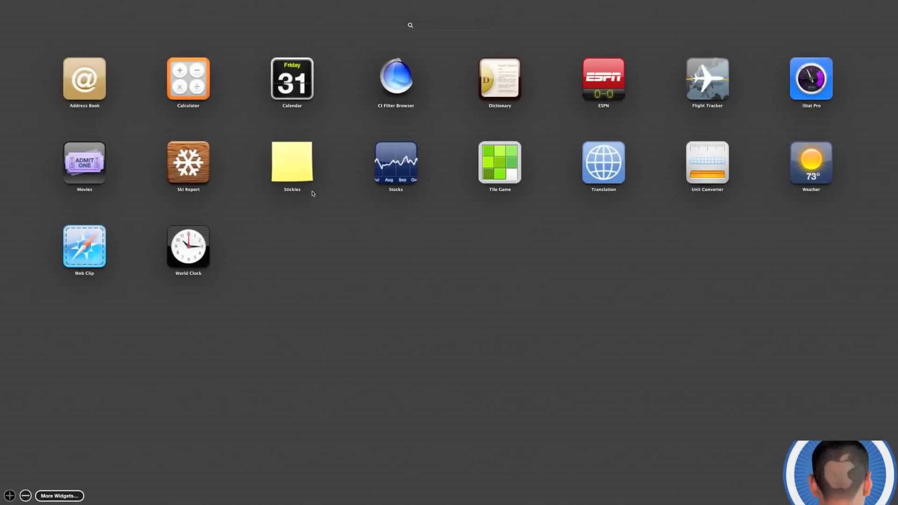
- Leave Dashboard for the desktop and check Software Update from the Apple menu
click(9, 5)
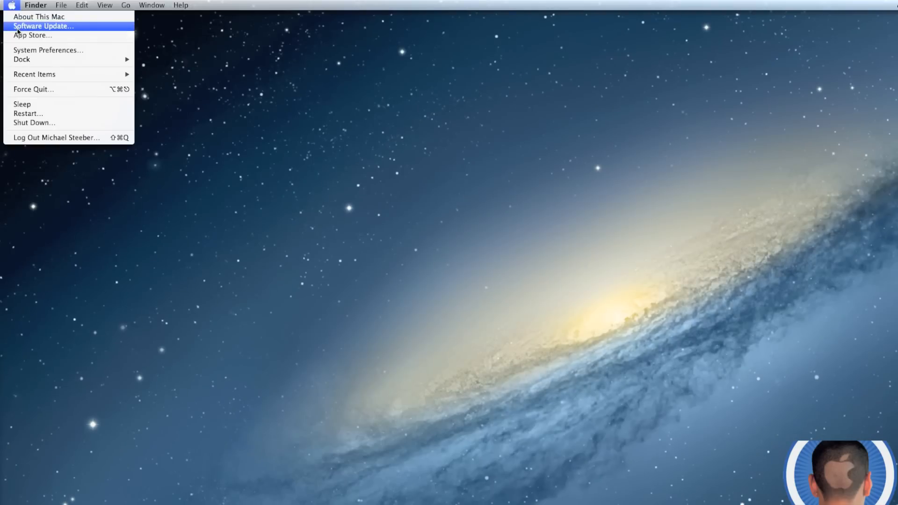
click(33, 35)
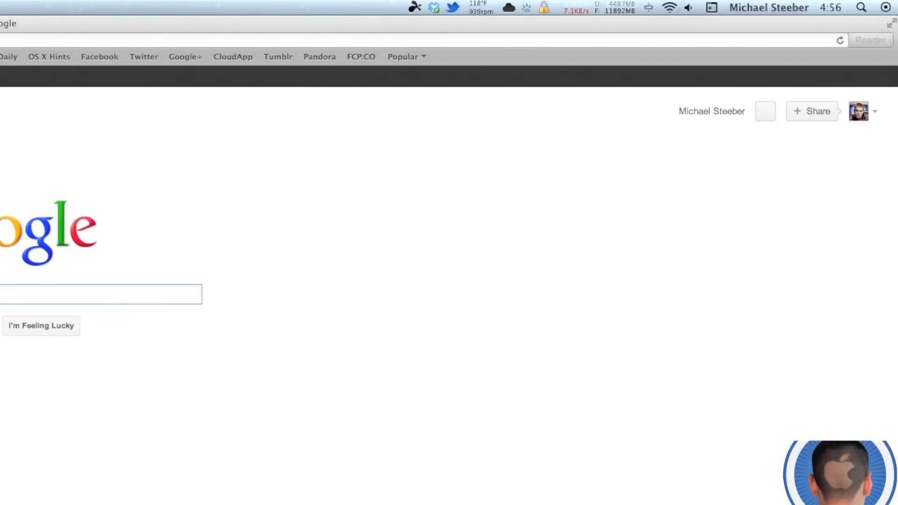
- Enter 'cult of' into the Google search field
text(cult of)
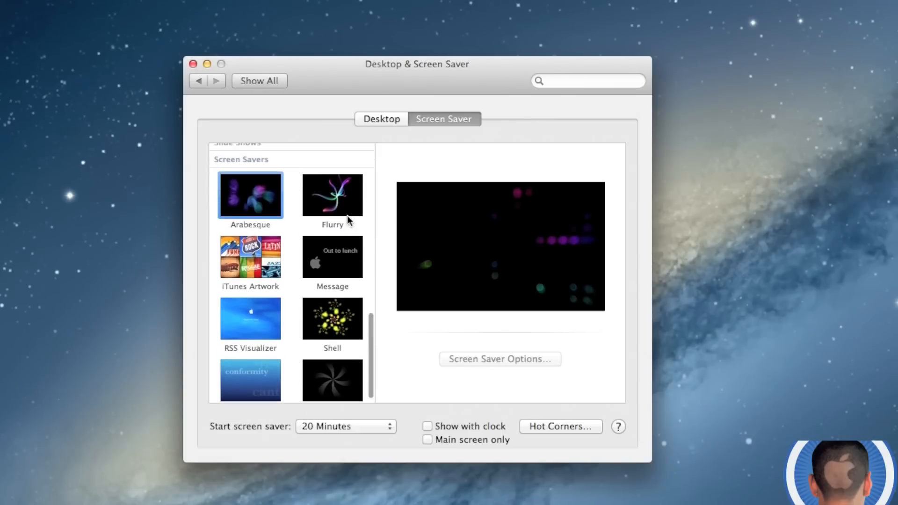
- Browse the settings panes, quit System Preferences, and view sharing options for CoM.png
scroll(up, 3)
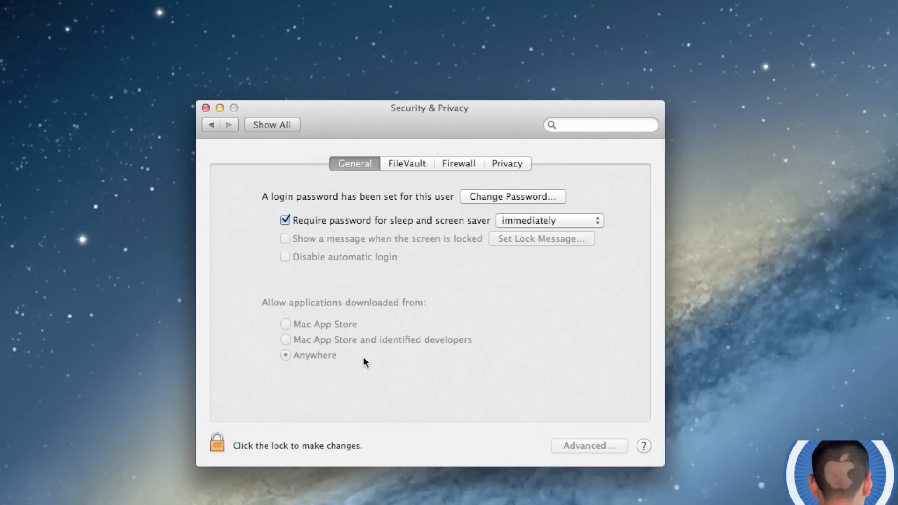
mouse_move(401, 304)
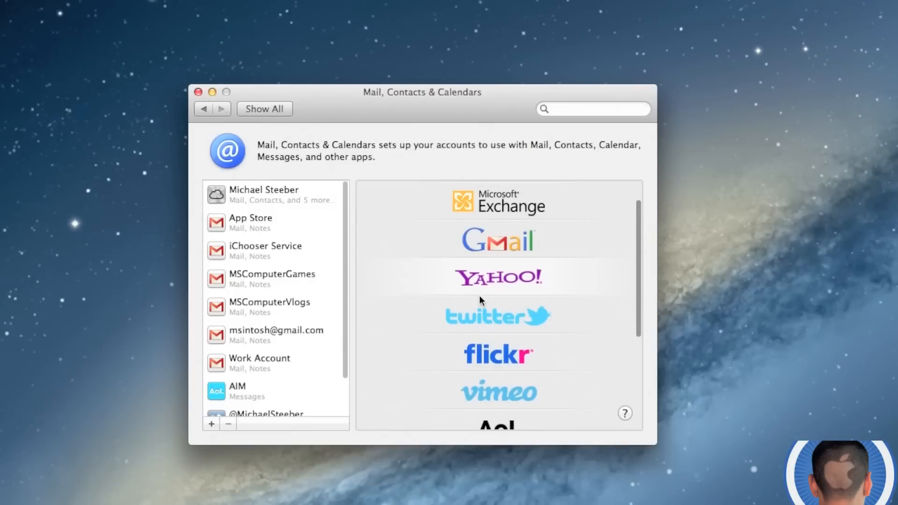
scroll(down, 3)
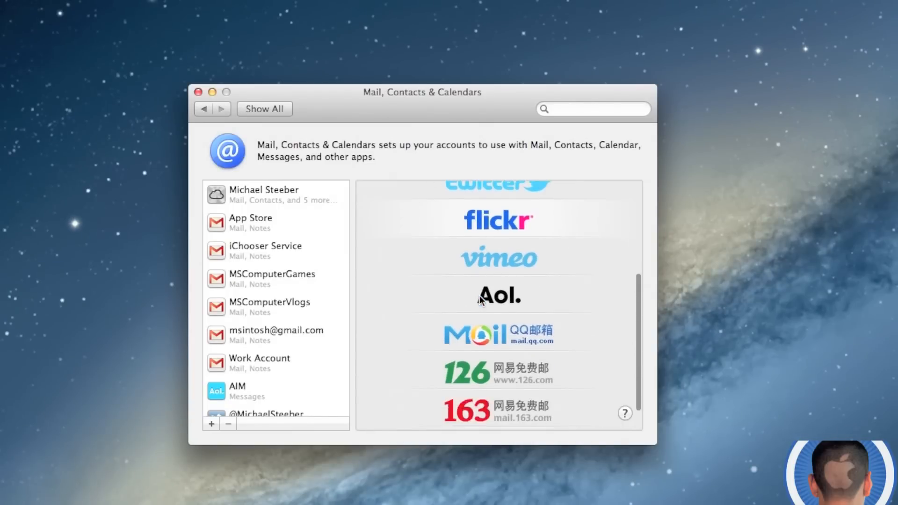
scroll(down, 3)
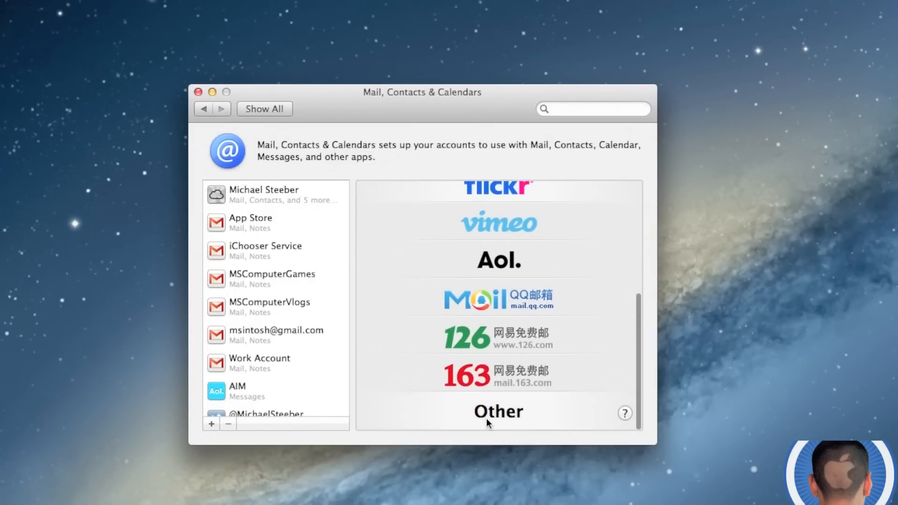
click(246, 7)
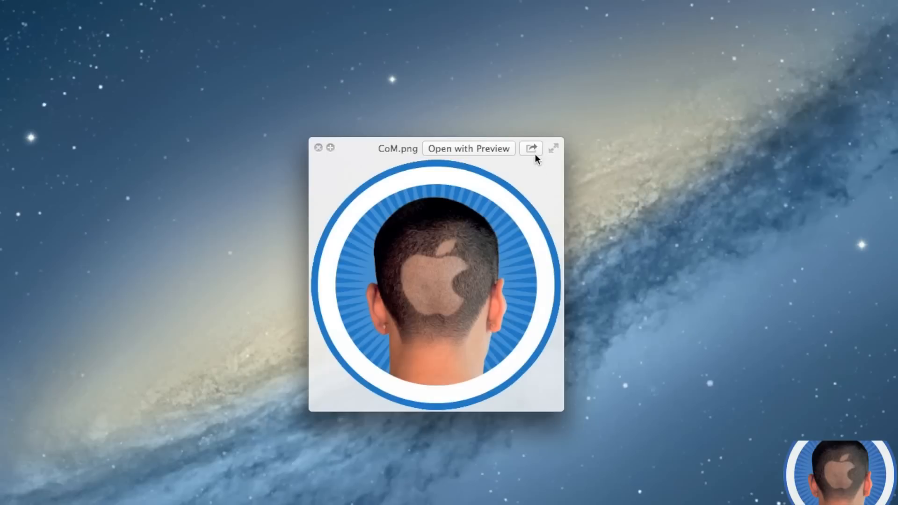
click(530, 147)
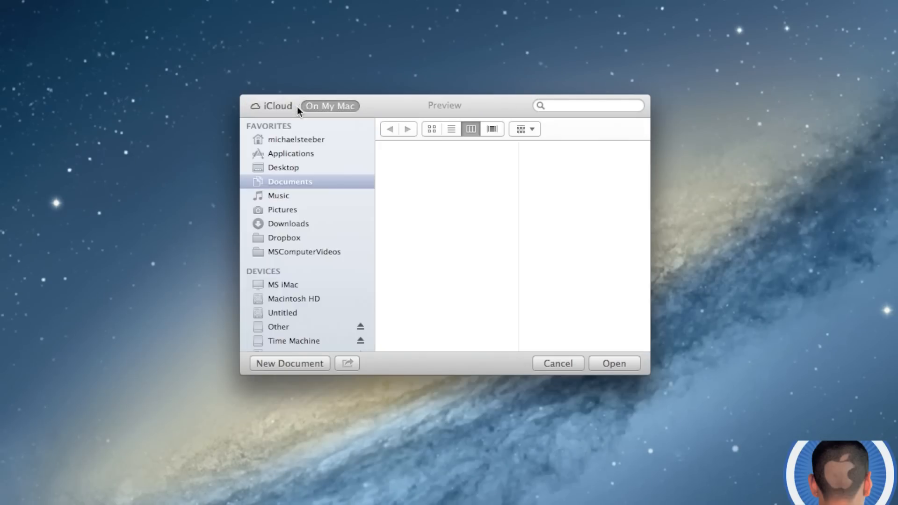
- Dismiss Preview's open panel and create a new Reminders list On My Mac
click(275, 106)
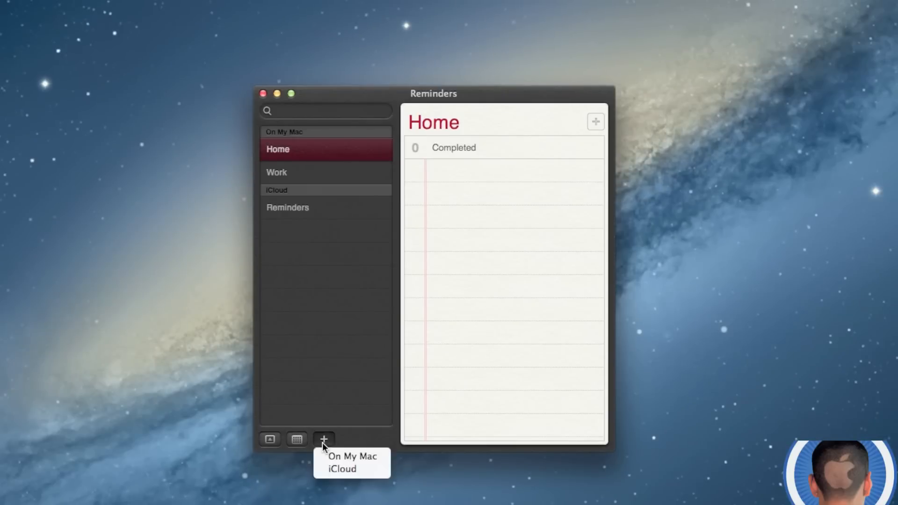
click(342, 468)
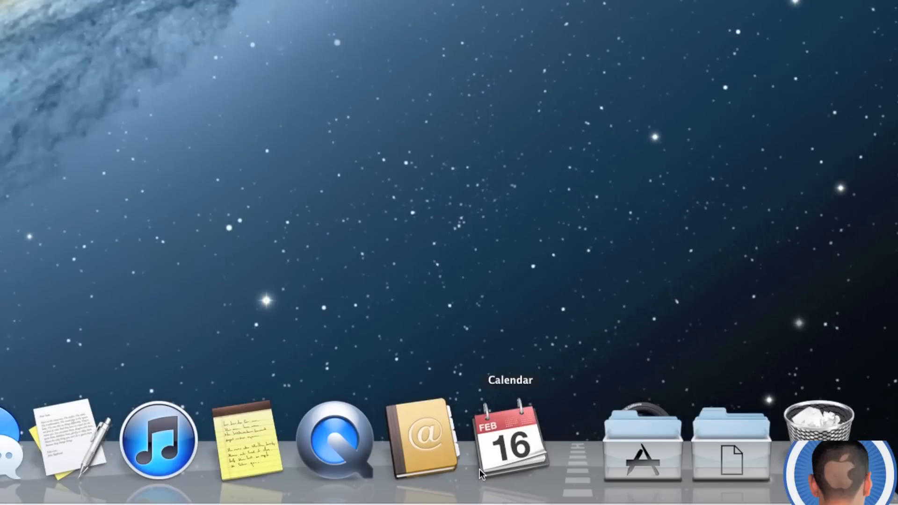
mouse_move(424, 435)
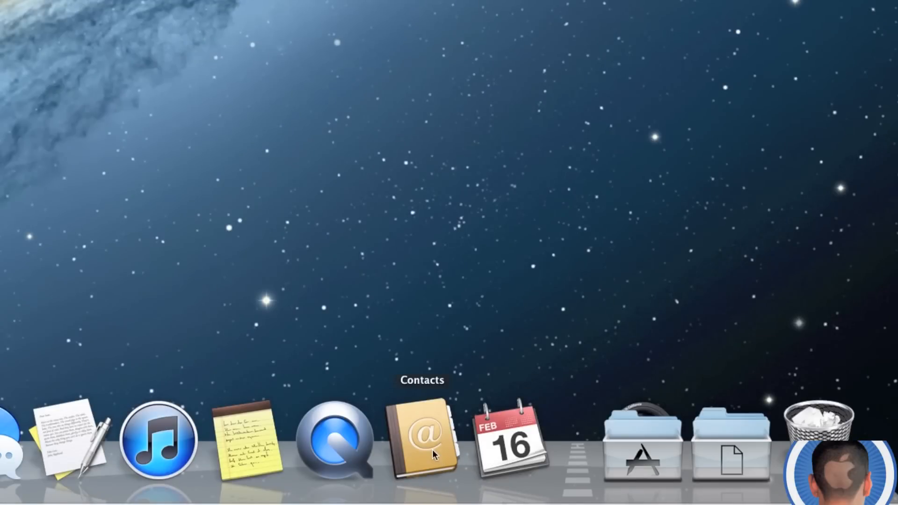